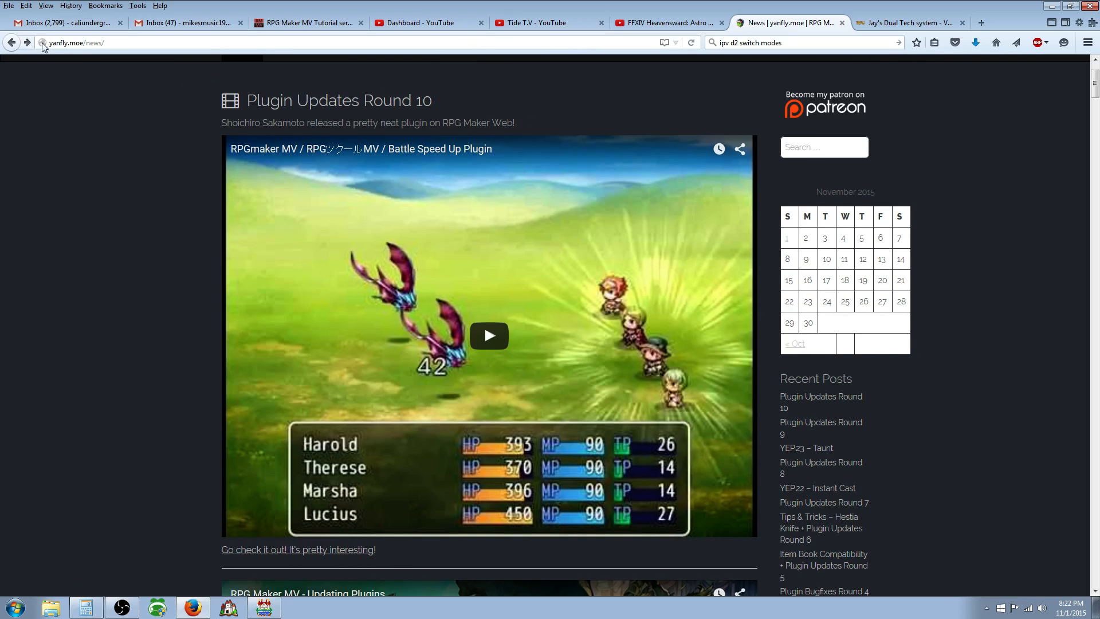
mouse_move(413, 184)
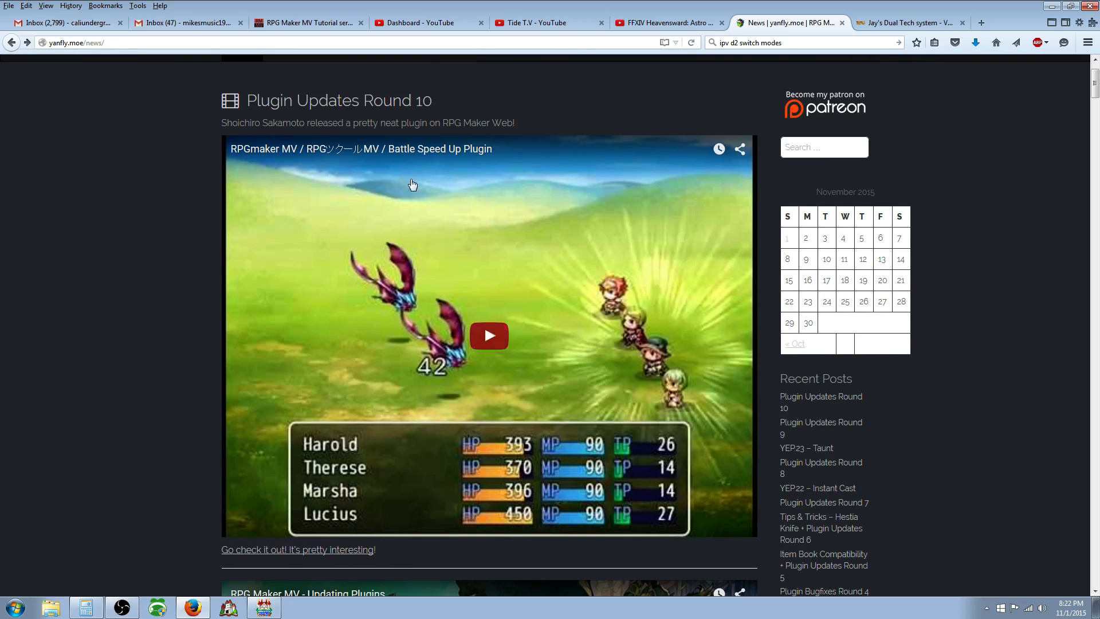
mouse_move(298, 550)
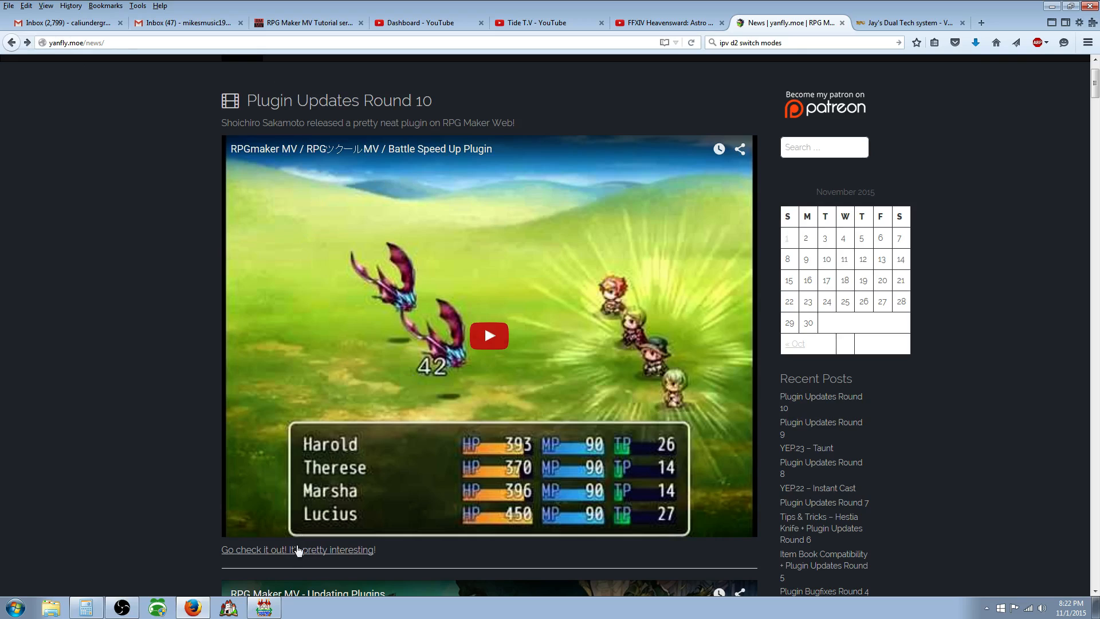
mouse_move(298, 549)
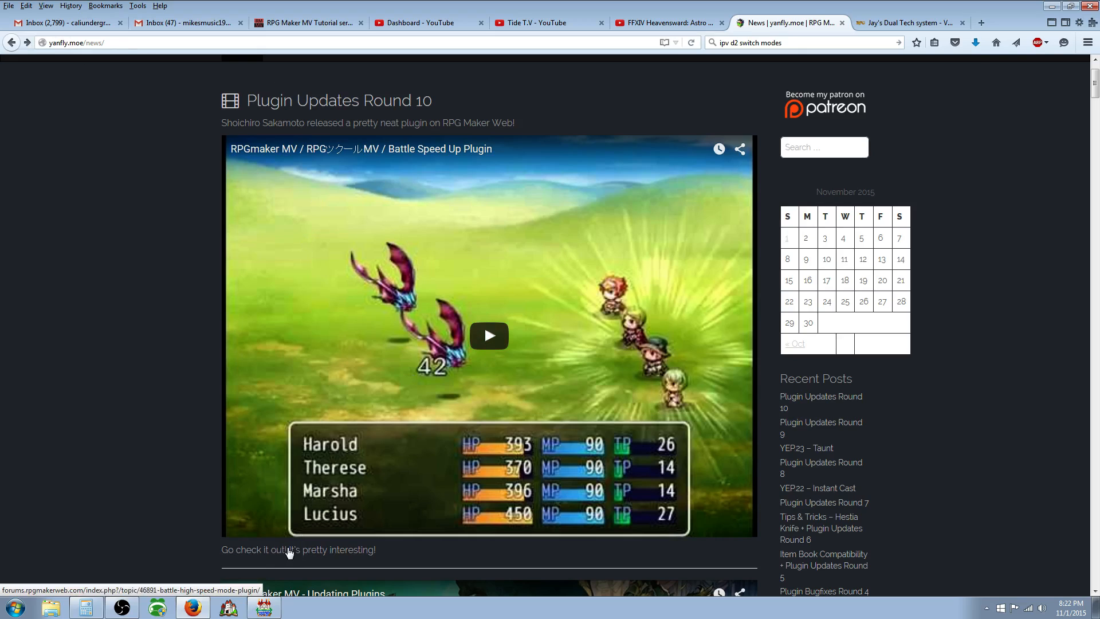
- Reach the Battle High Speed Mode Plugin forum thread and scroll to its parameter notes
left_click(298, 549)
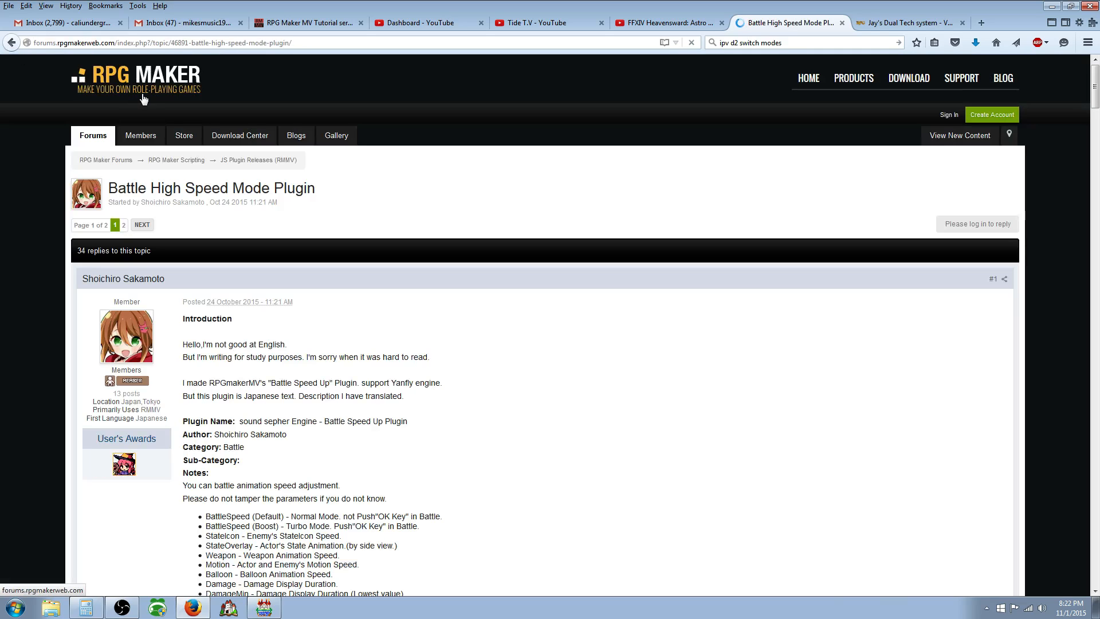
scroll("down", 3)
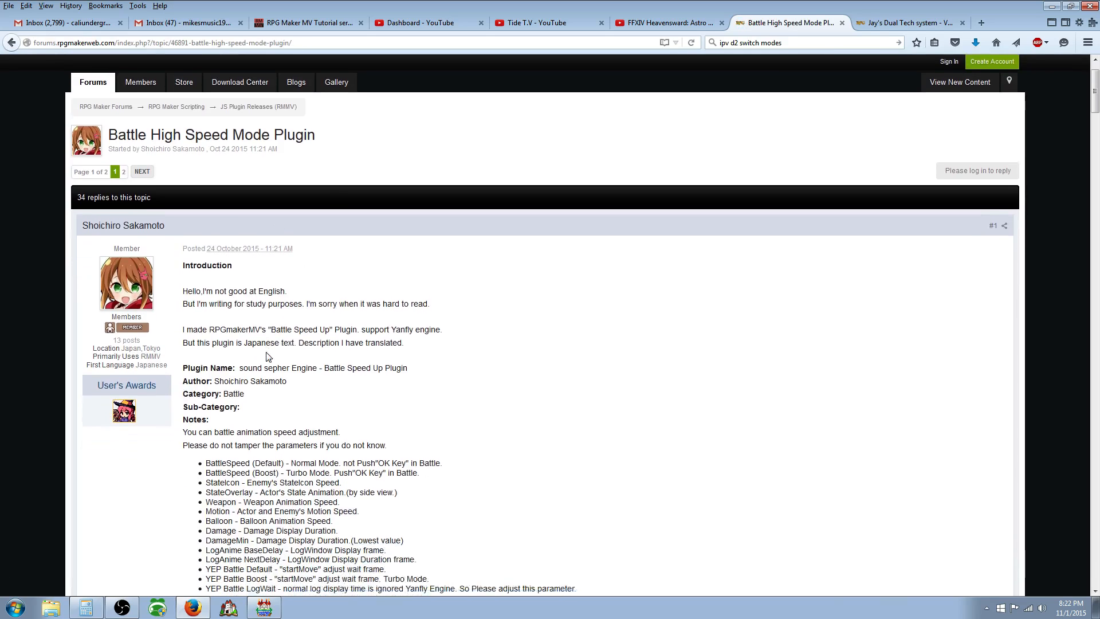
scroll("down", 3)
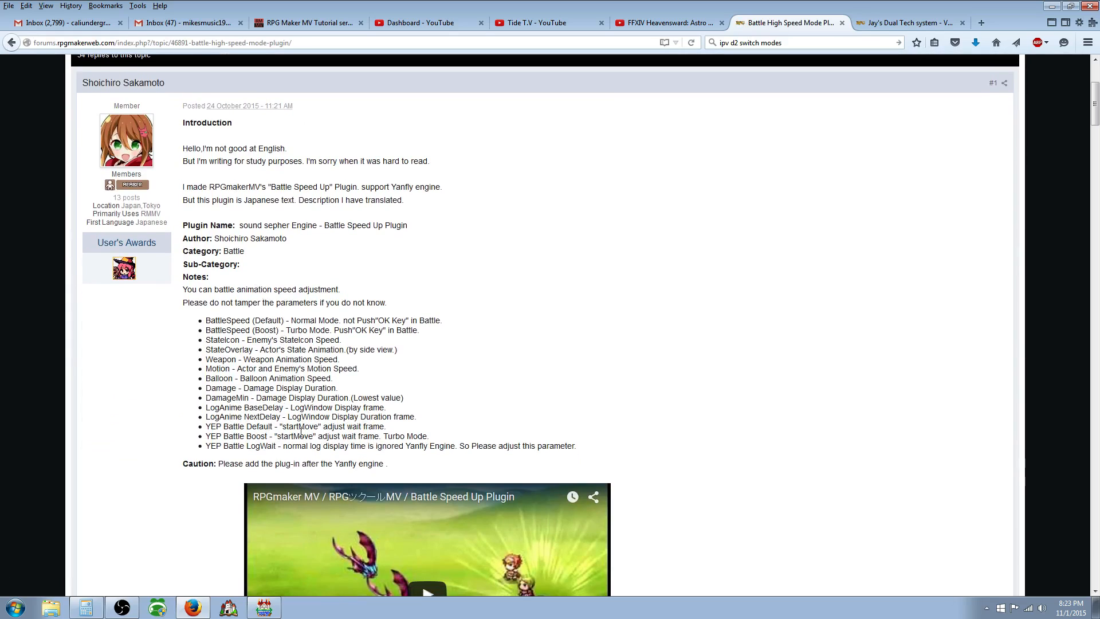
mouse_move(296, 283)
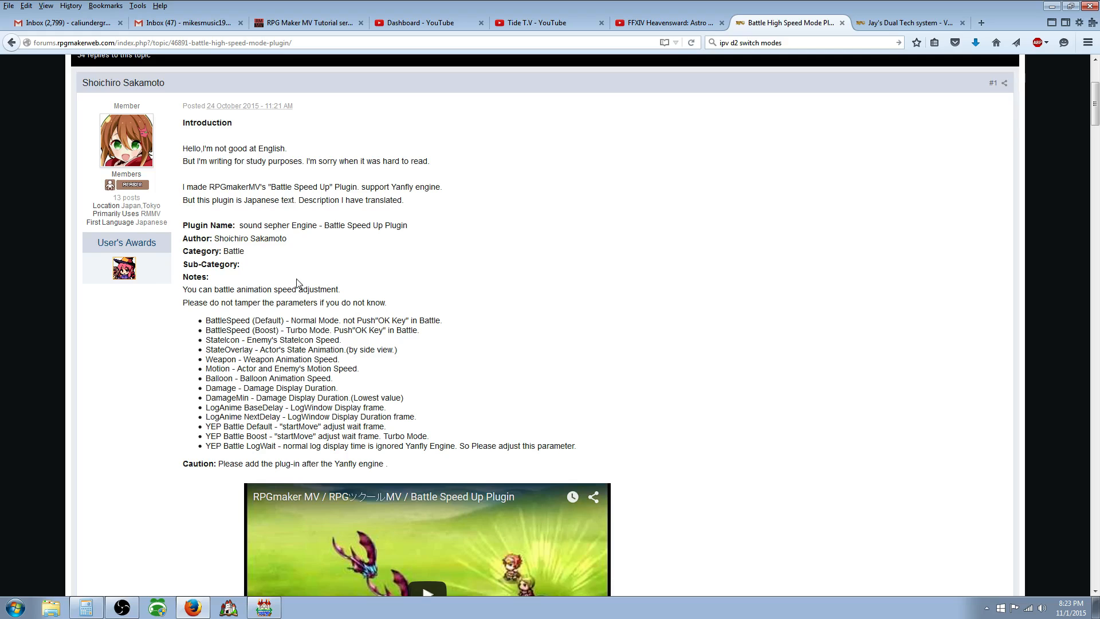
scroll("down", 3)
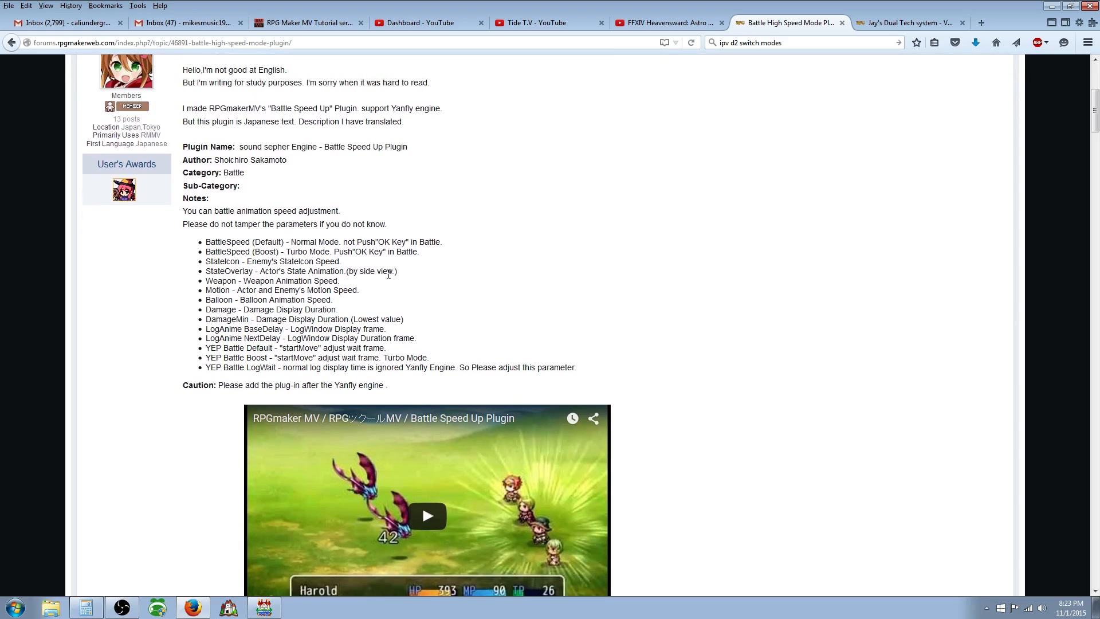
scroll("down", 3)
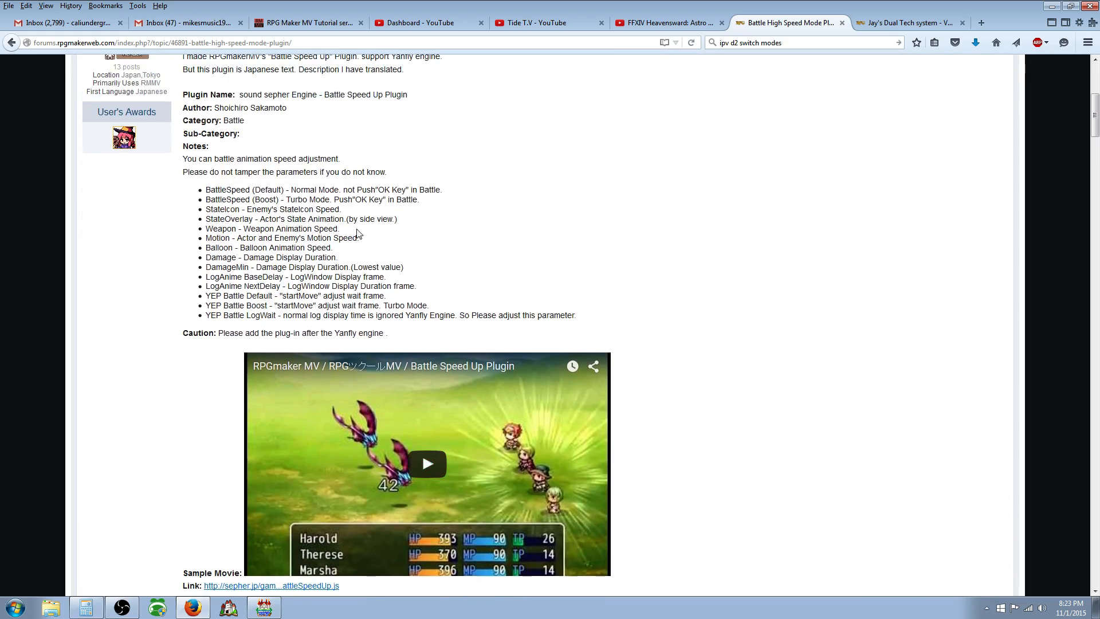
- Read the Normal Mode and Turbo Mode descriptions and continue down to the download link
double_click(308, 189)
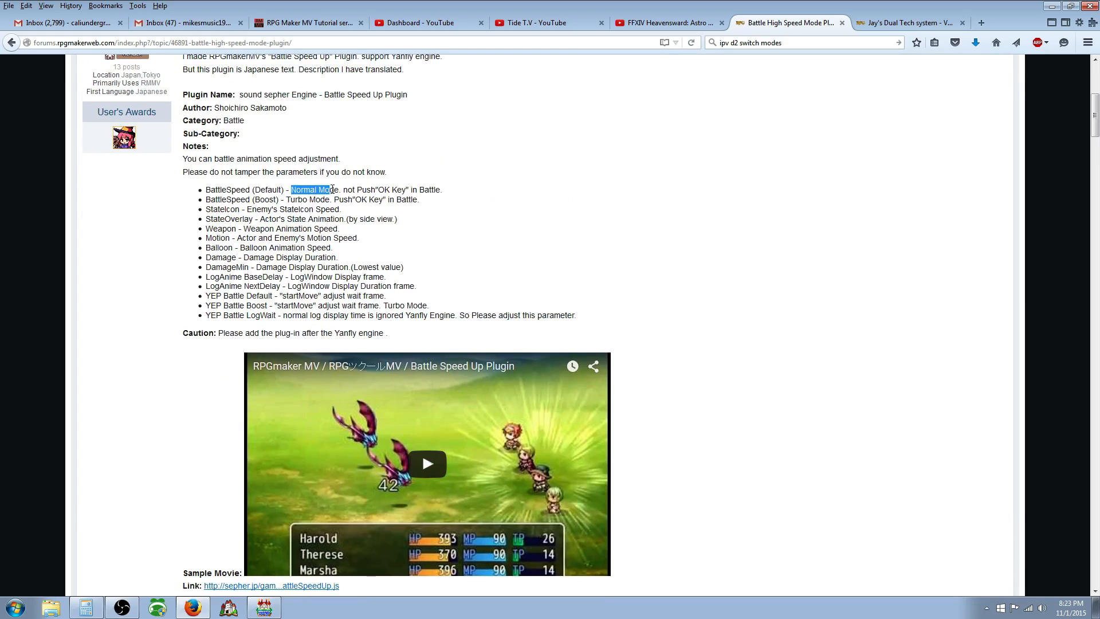
left_click_drag(290, 189, 443, 190)
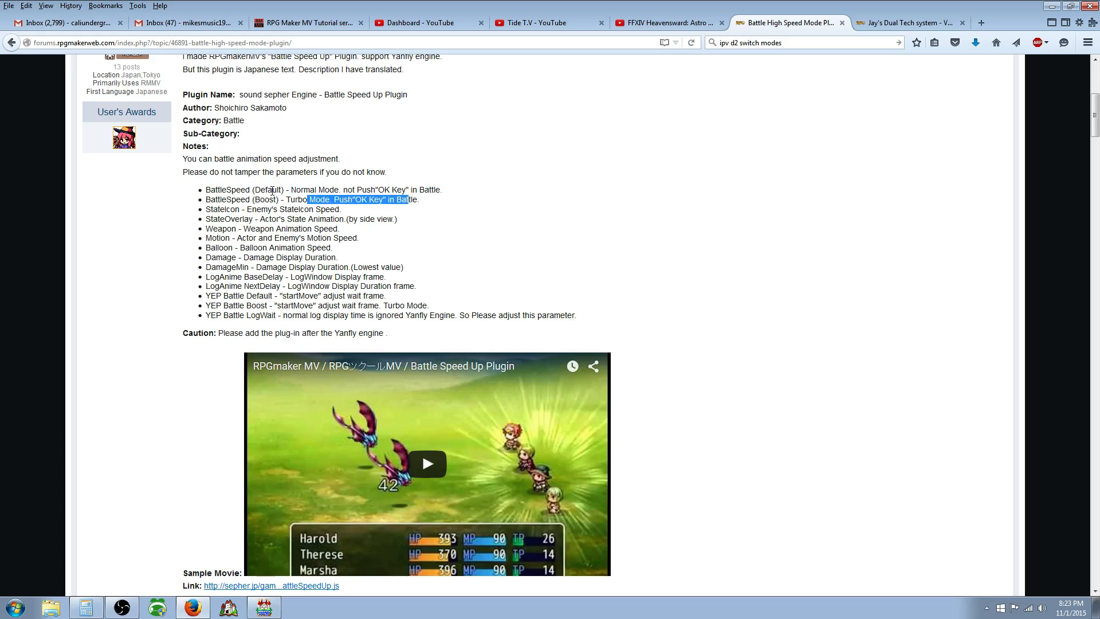
mouse_move(336, 214)
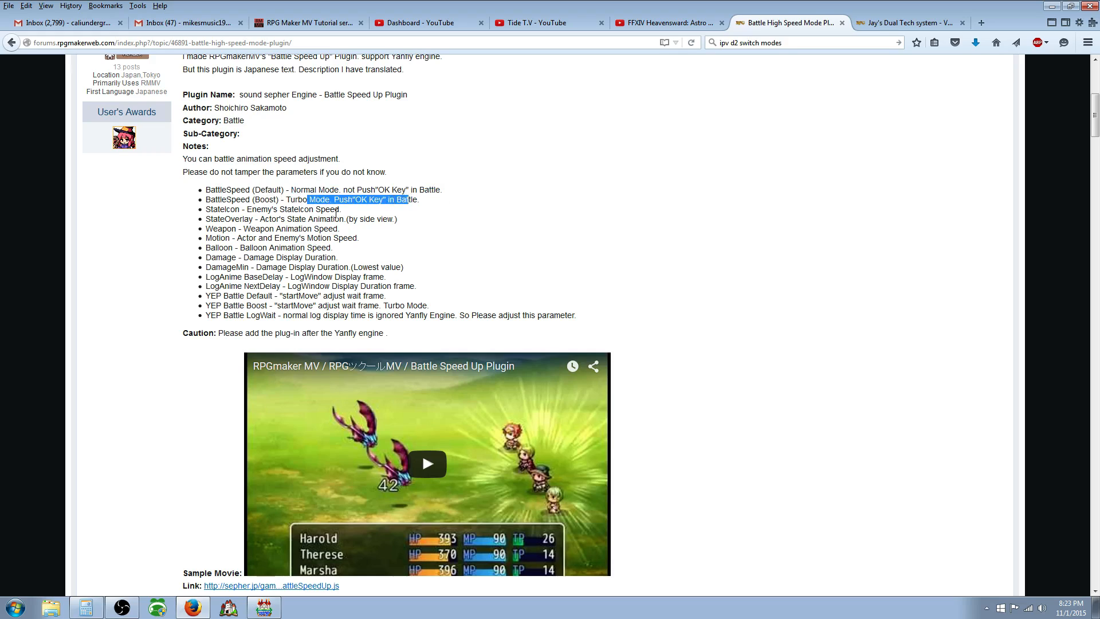
scroll("down", 3)
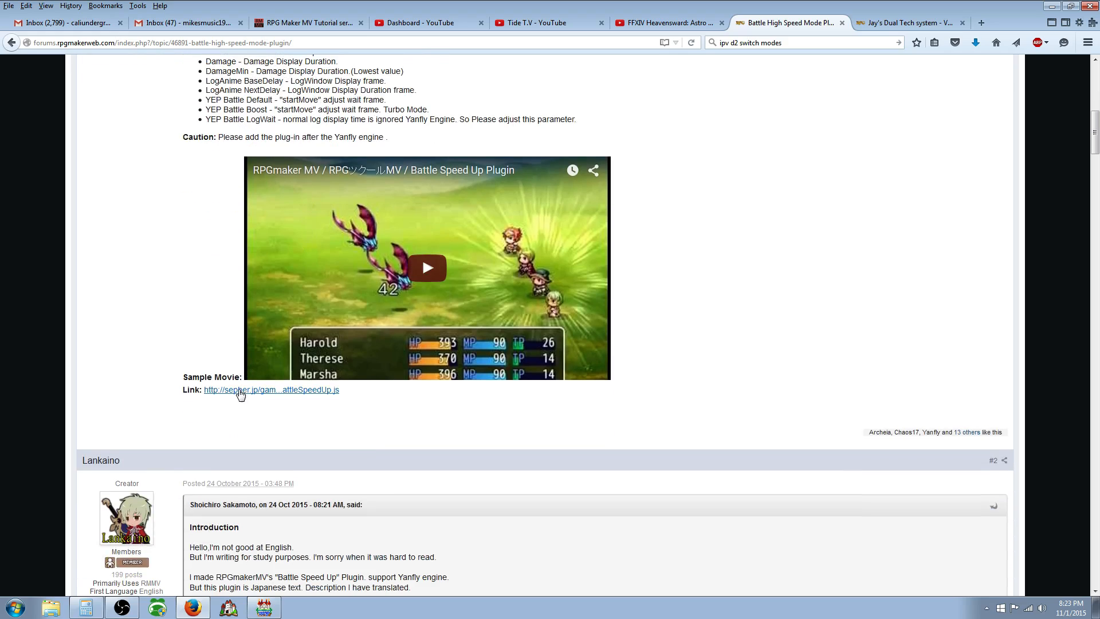
mouse_move(241, 393)
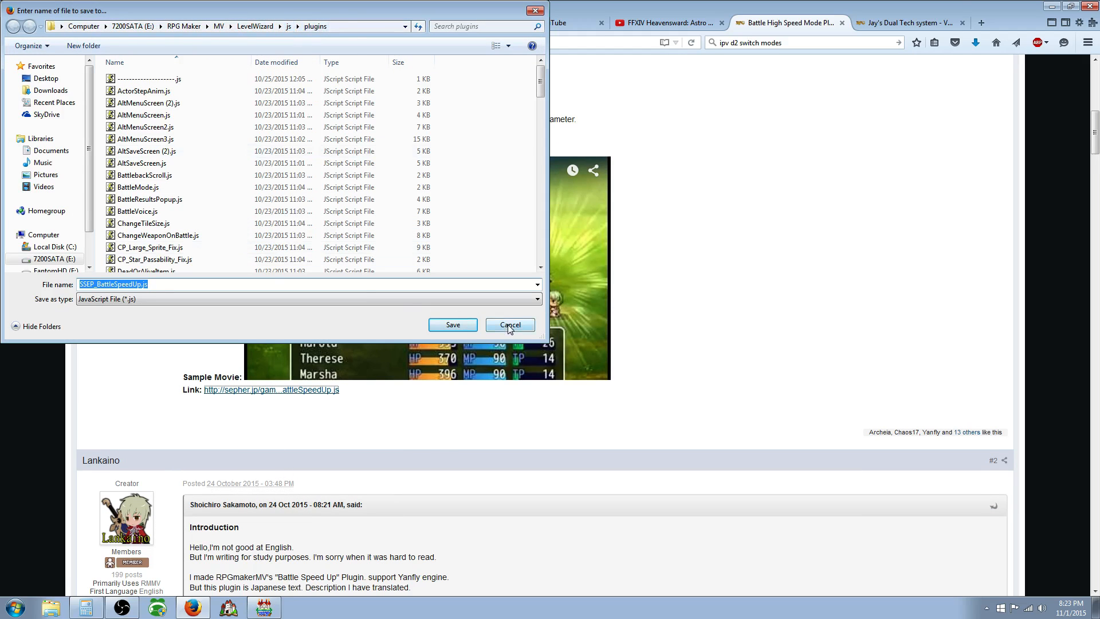
- Cancel the save prompt for SSEP_BattleSpeedUp.js without saving
left_click(509, 324)
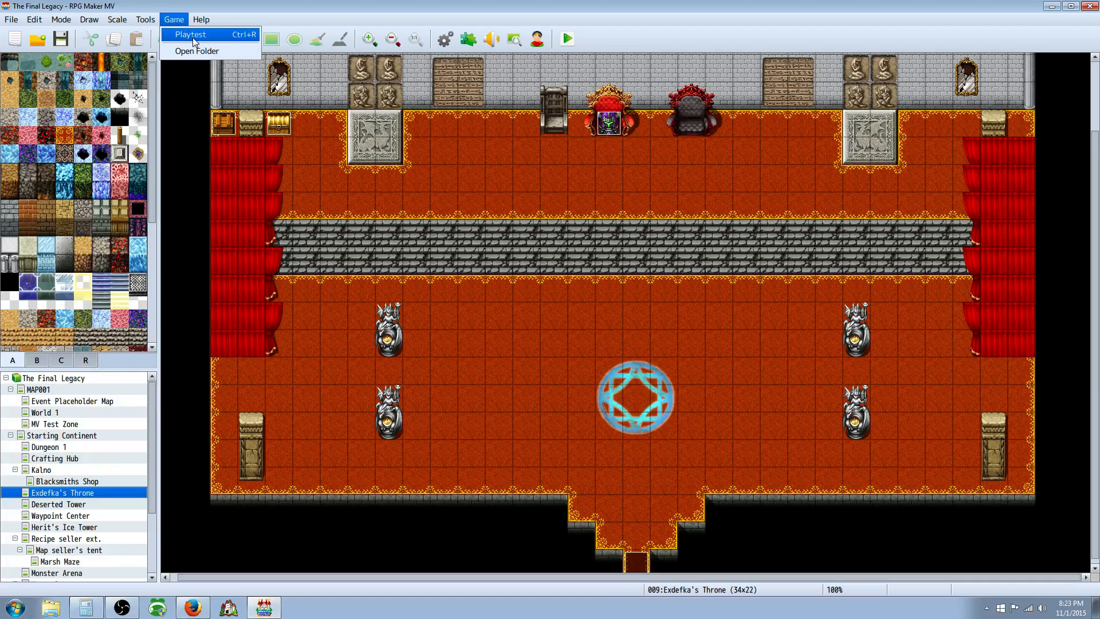
left_click(197, 51)
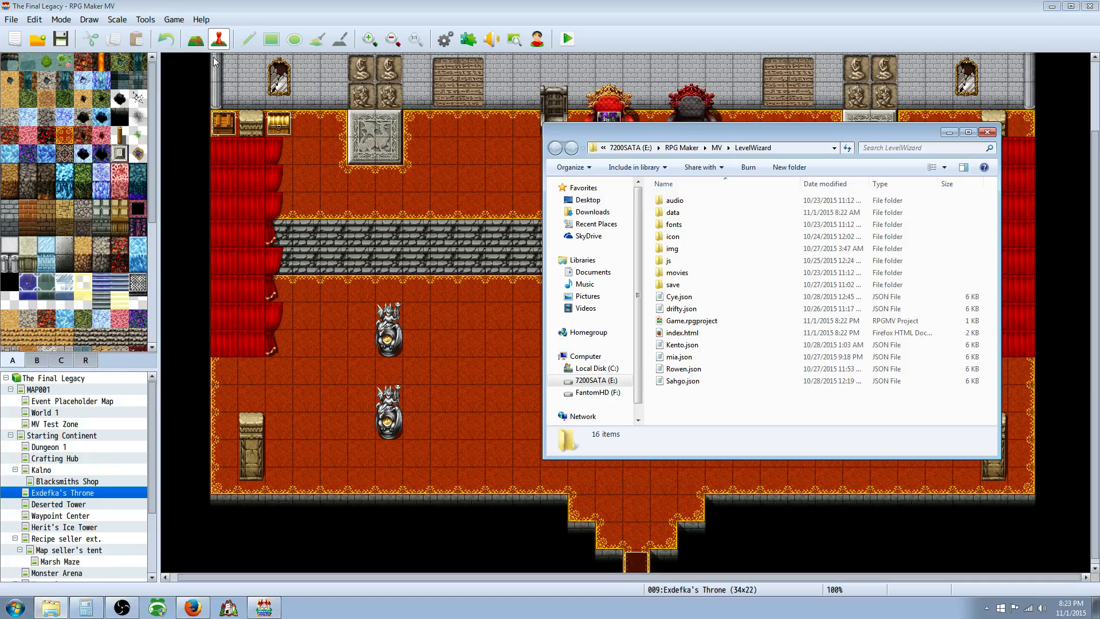
double_click(668, 260)
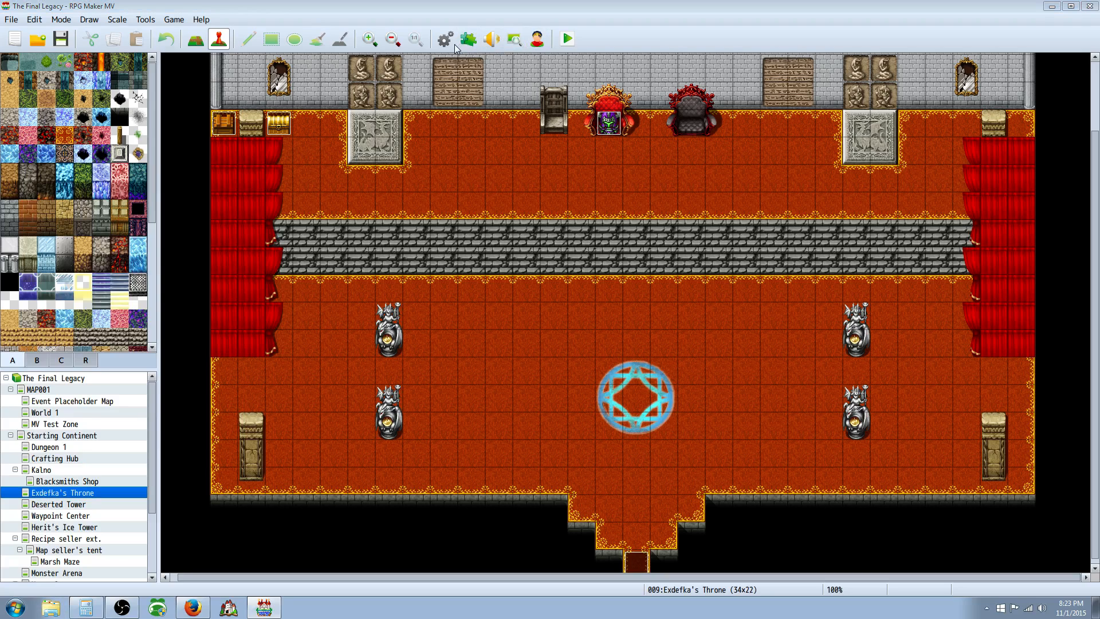
- Show the Plugin Manager listing SSEP_BattleSpeedUp beneath the Yanfly plugins
left_click(442, 39)
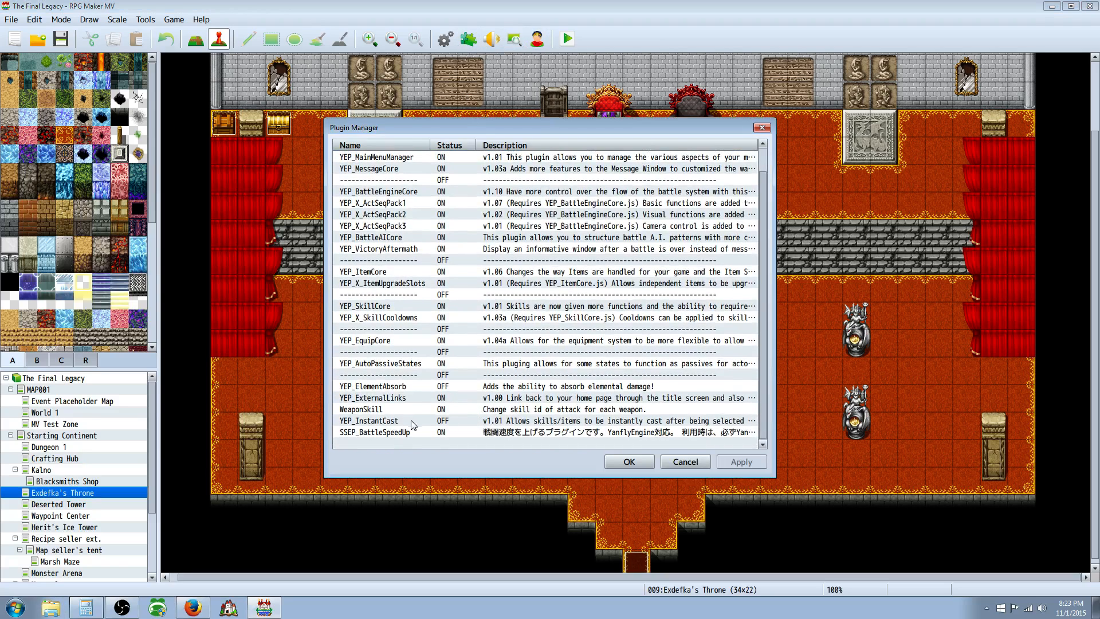
mouse_move(377, 170)
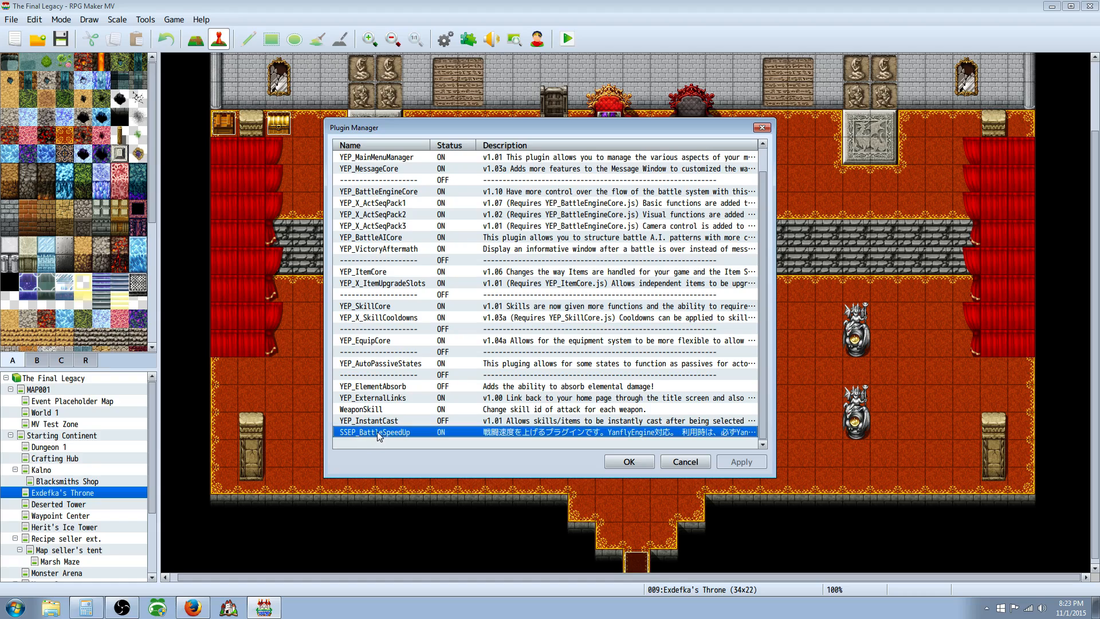
mouse_move(389, 436)
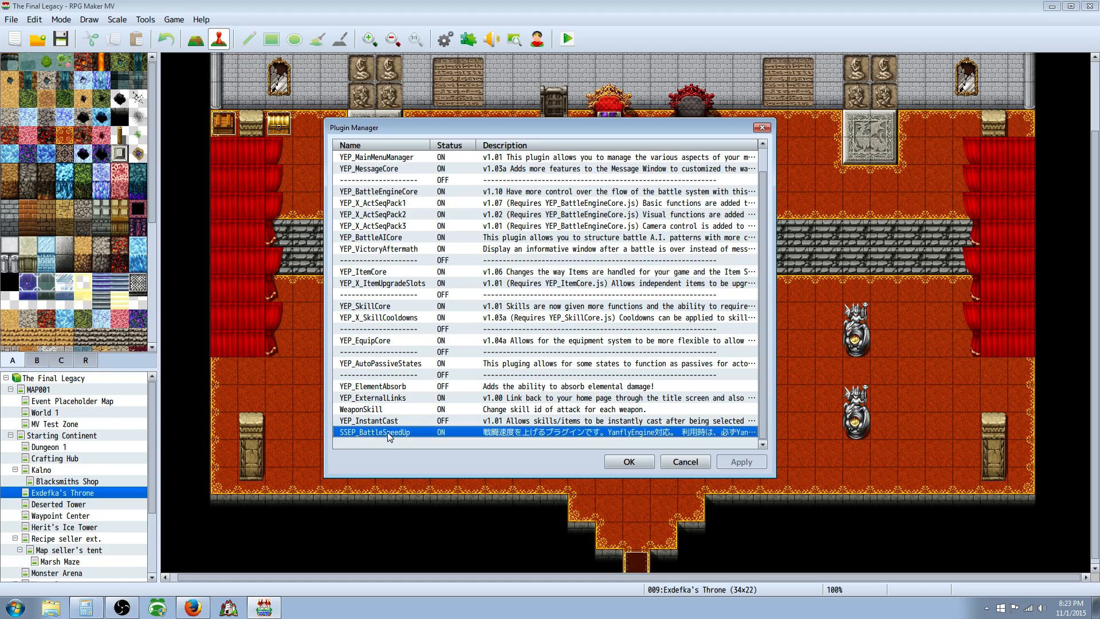
mouse_move(392, 194)
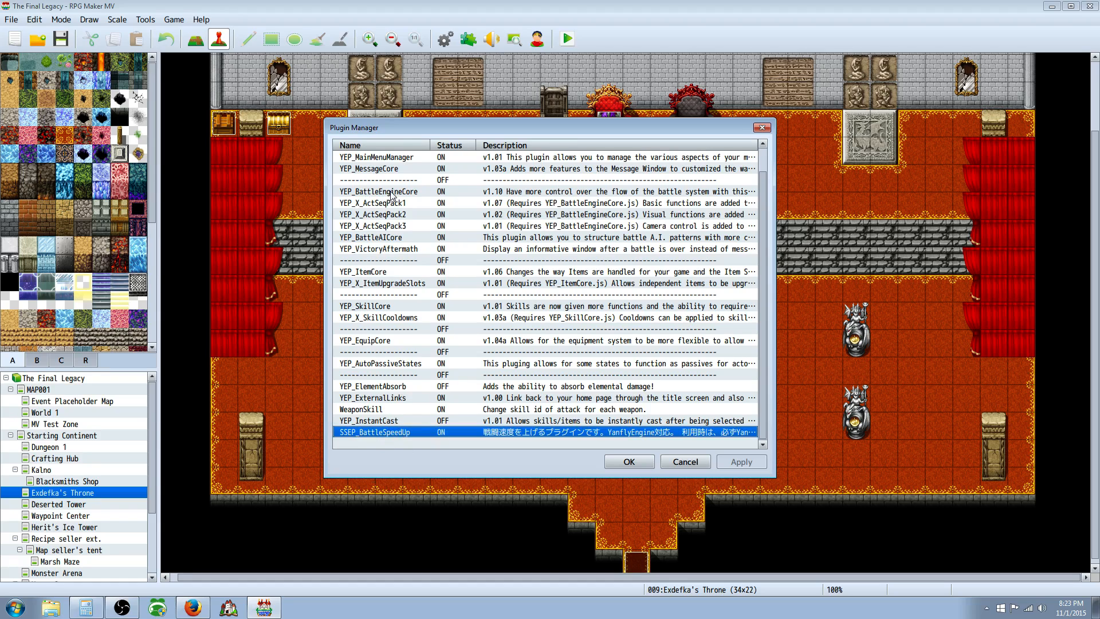
mouse_move(480, 386)
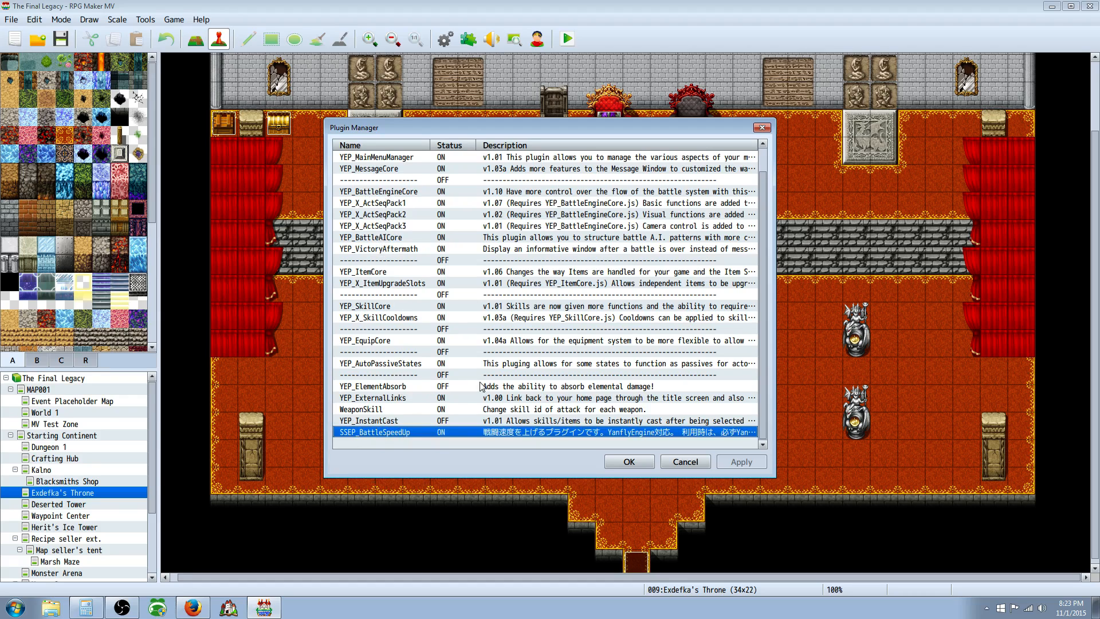
- Accept the plugin list, save the project and start a playtest in the Monster Arena
left_click(683, 462)
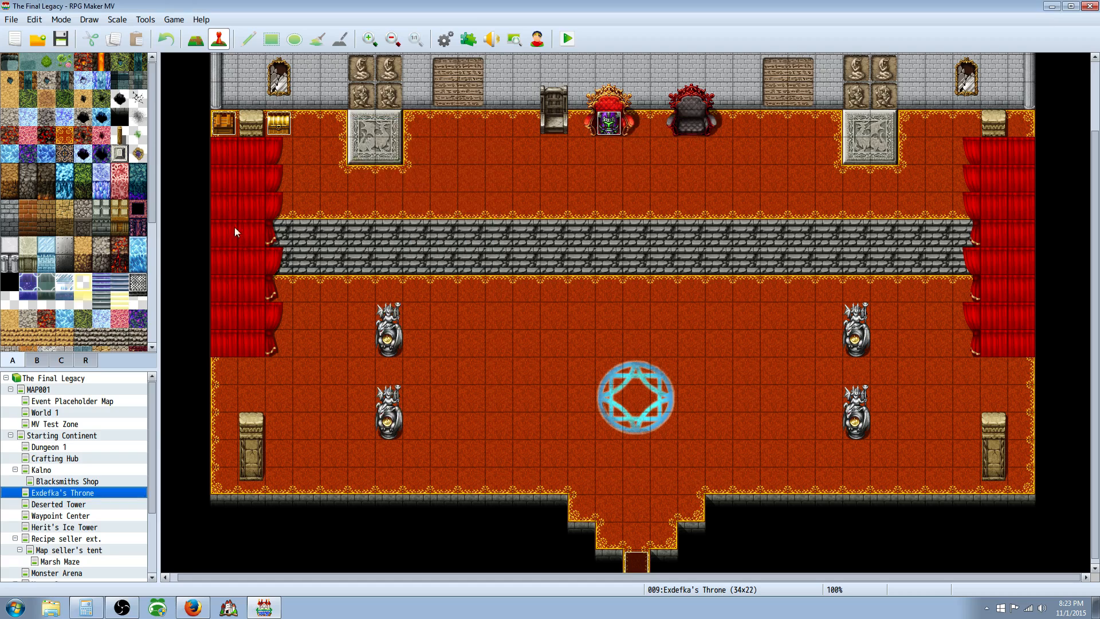
mouse_move(333, 112)
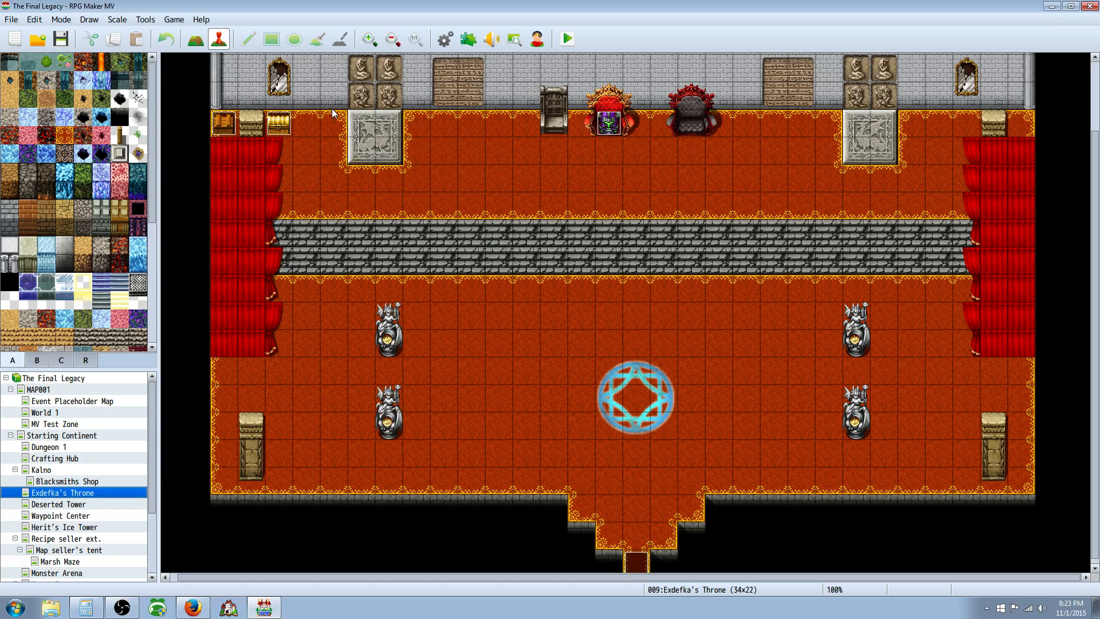
mouse_move(361, 103)
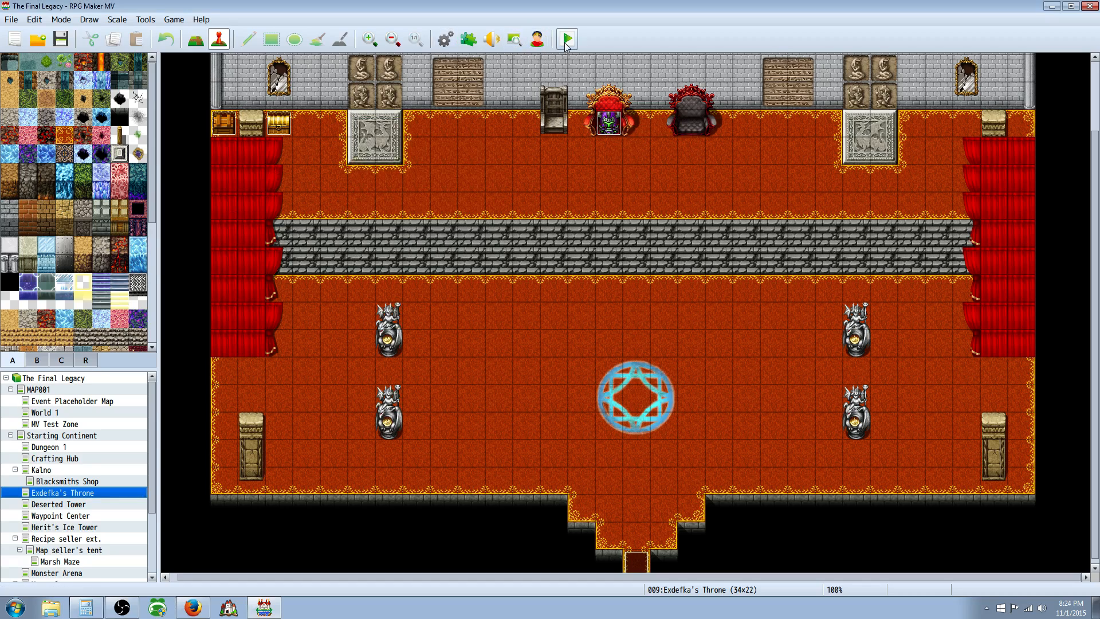
left_click(565, 39)
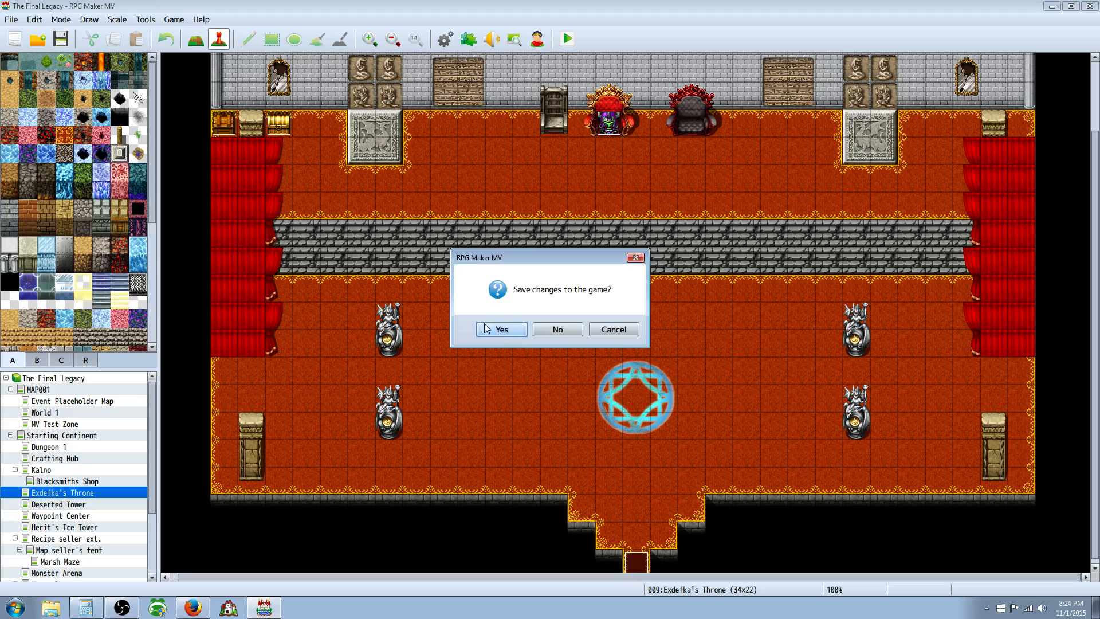
left_click(501, 329)
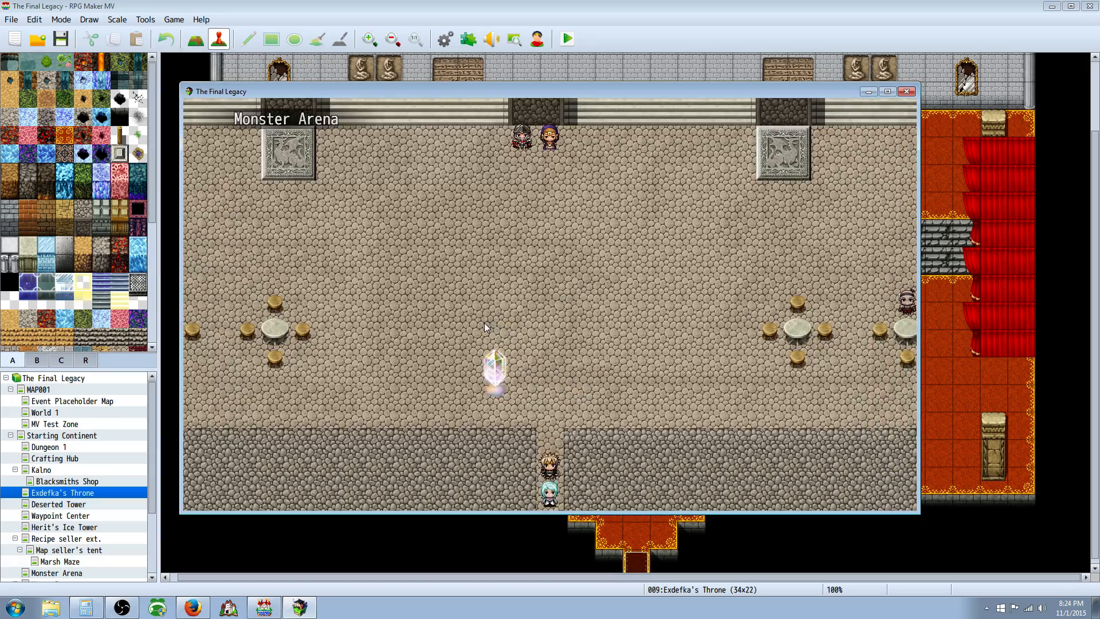
- Focus the playtest window and trigger a battle with Mia and Drifty against three enemies
left_click(60, 435)
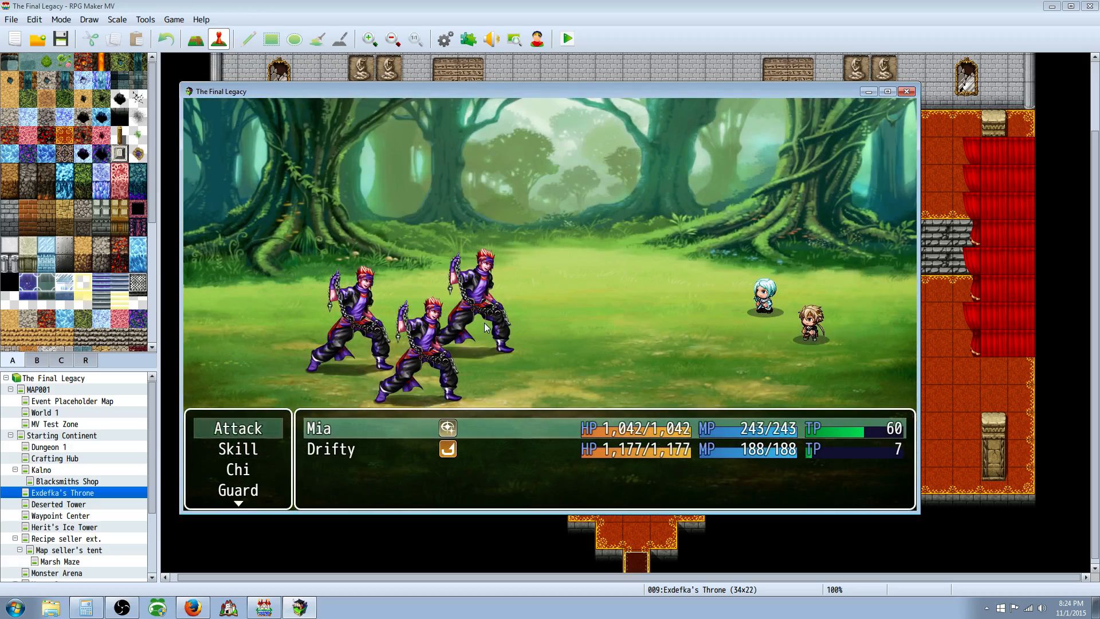
- Play the battle commands through until the Game Over screen appears
left_click(237, 427)
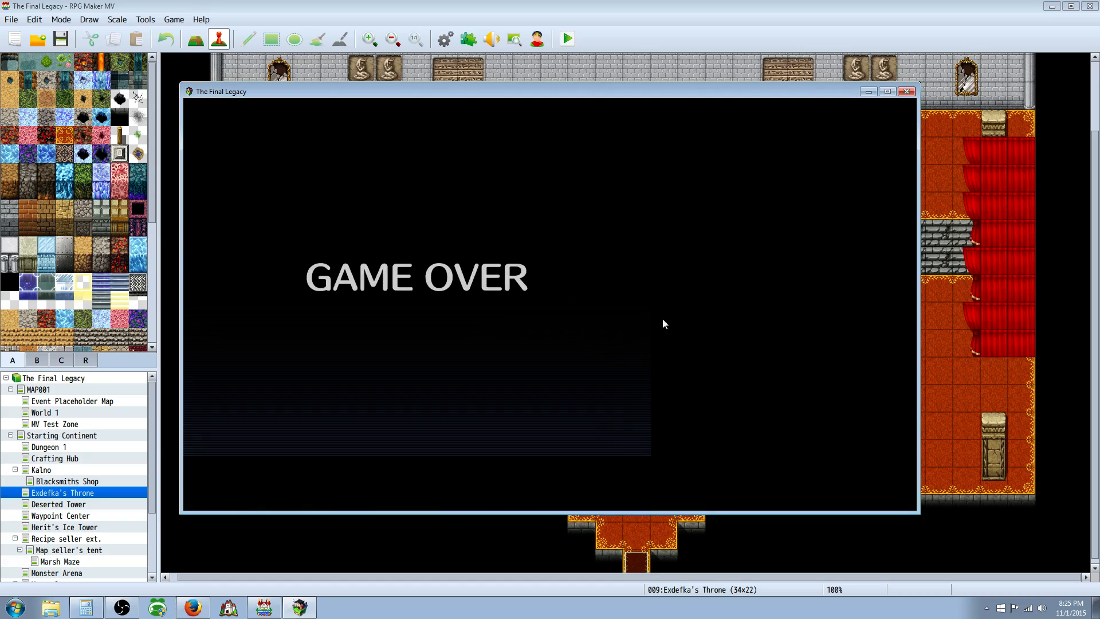
- Close the playtest window, returning to the Exdefka's Throne map editor
left_click(906, 92)
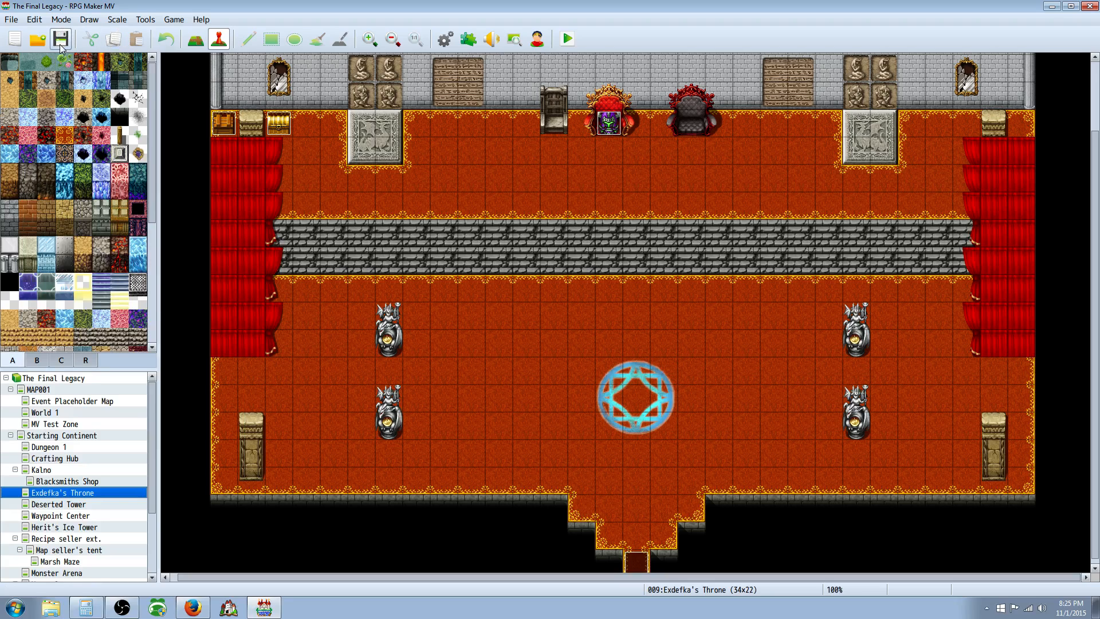
mouse_move(59, 38)
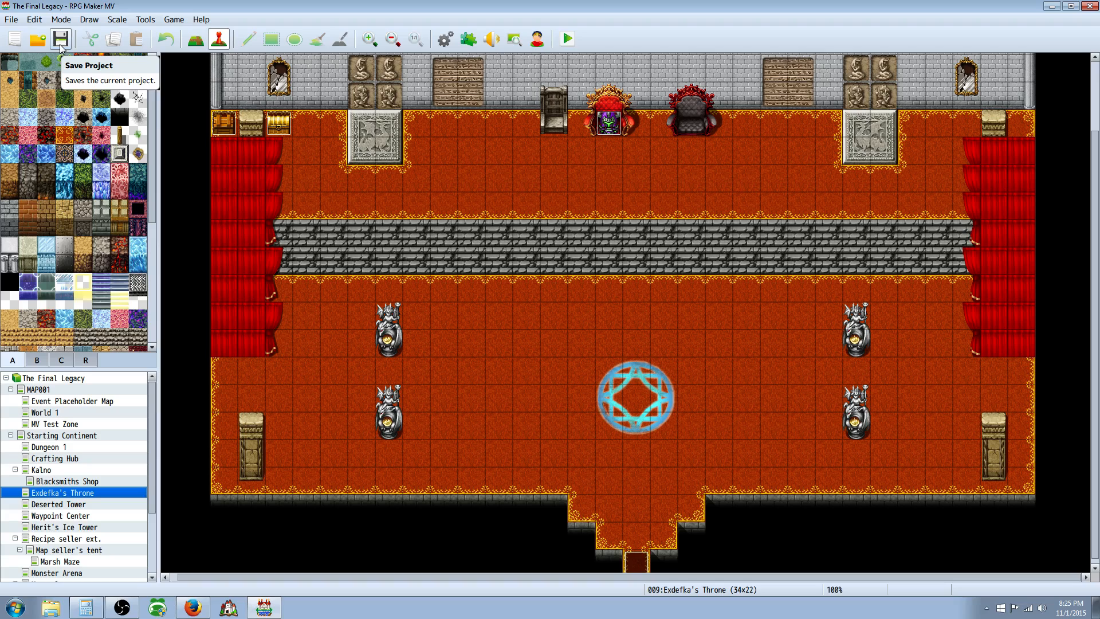